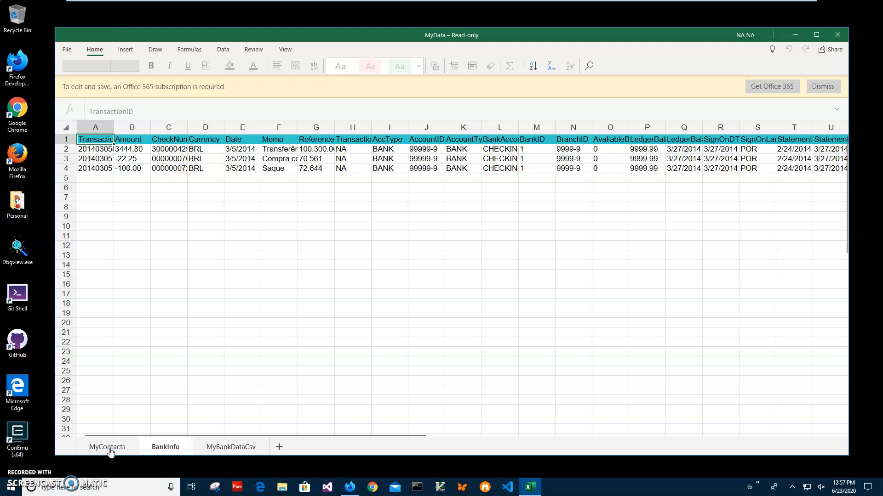
mouse_move(375, 333)
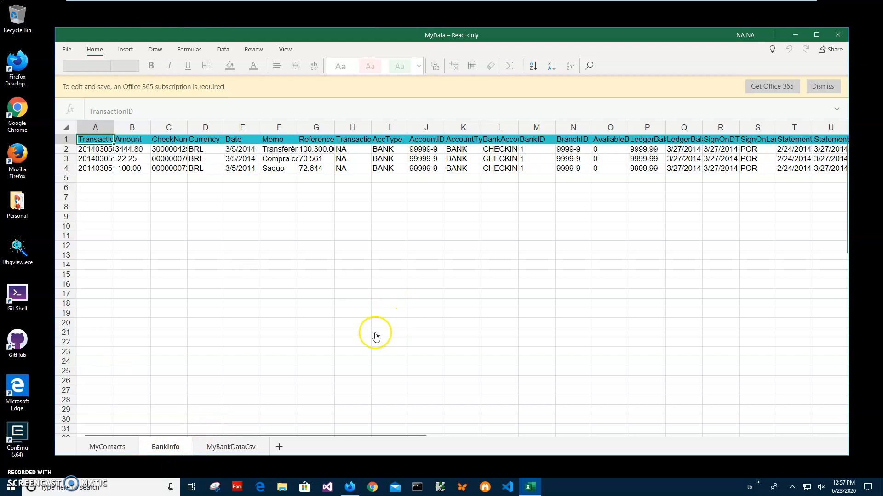
mouse_move(107, 447)
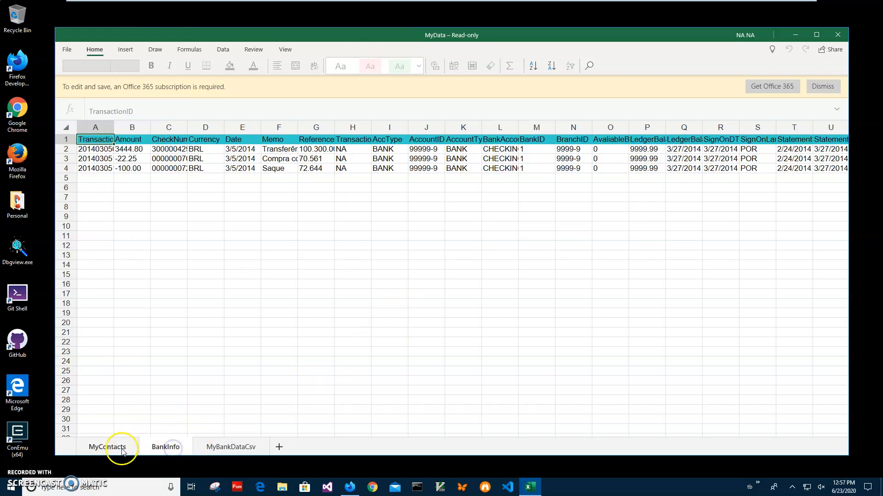
Look through the BankInfo, MyBankDataCsv and MyContacts sheets, ending on MyContacts.
left_click(107, 446)
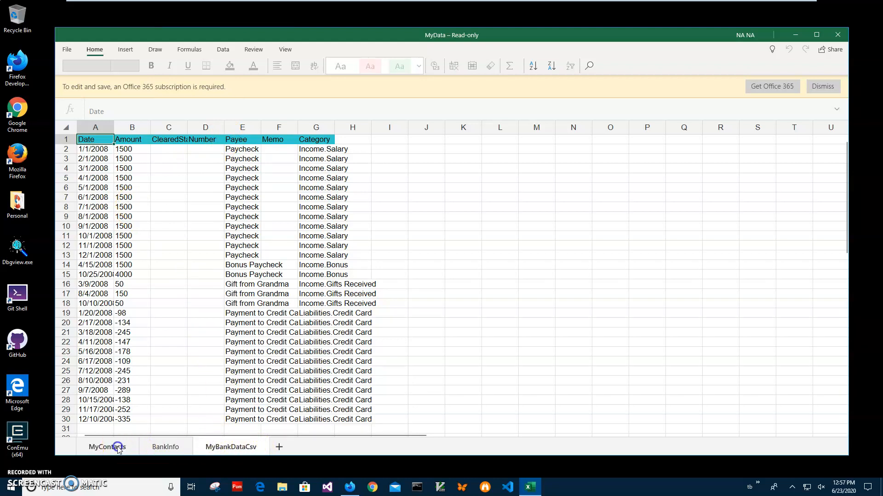
left_click(107, 447)
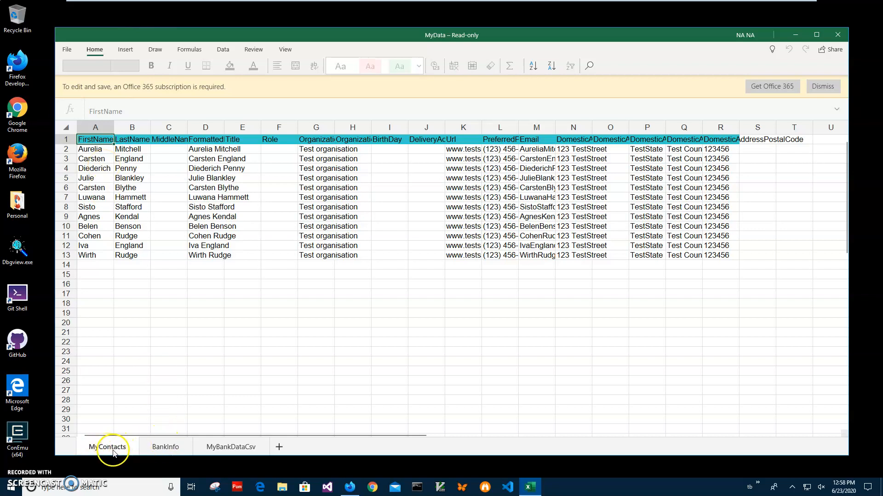
left_click(230, 446)
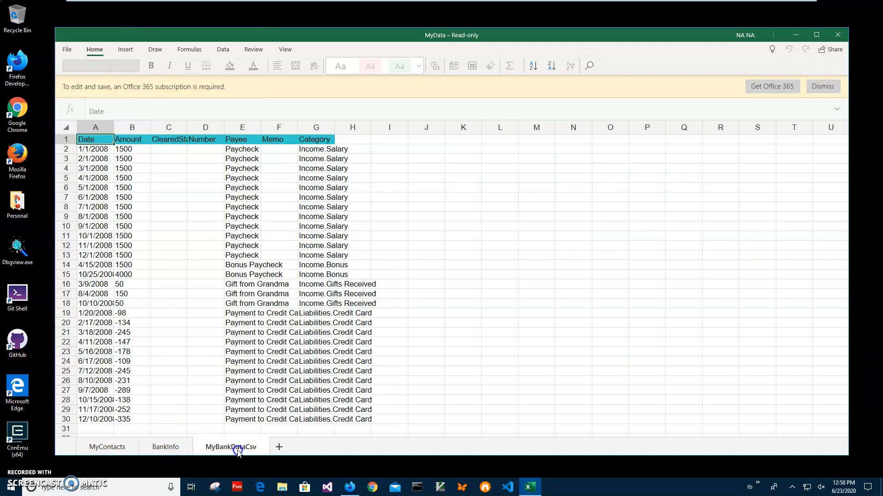
left_click(106, 447)
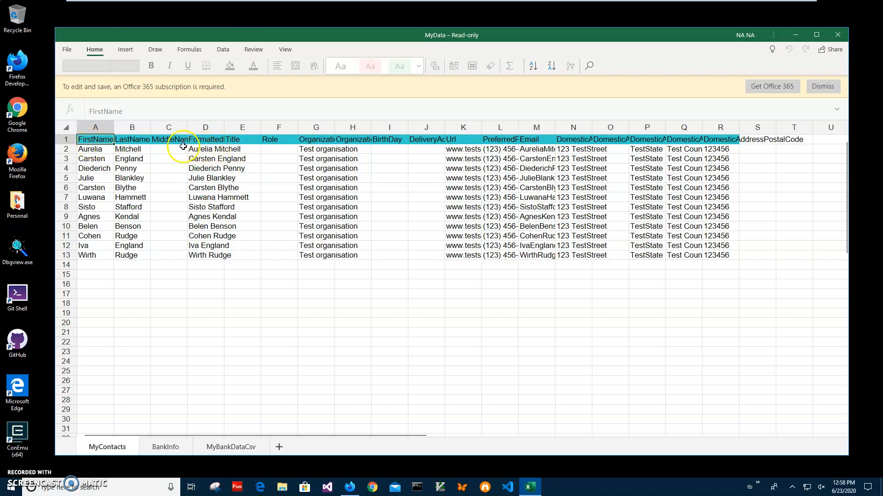
Select the LastName header, the contact records block, then a single cell to view the data.
left_click(131, 138)
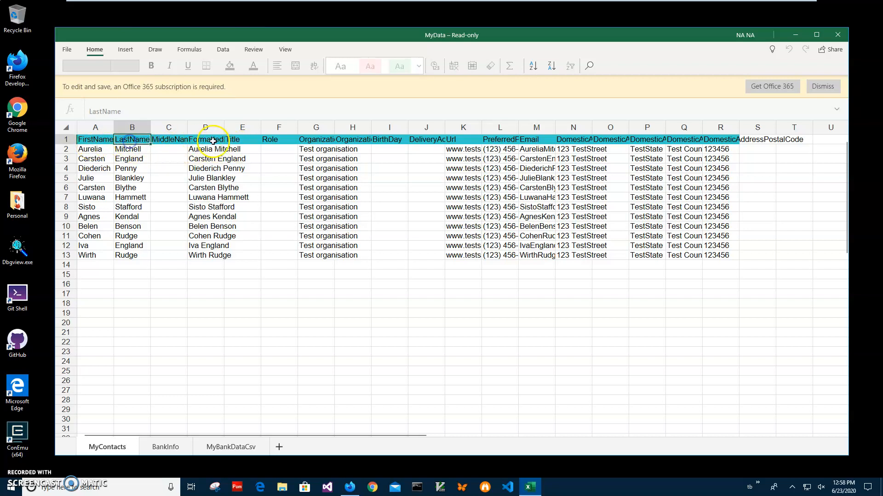
left_click(95, 149)
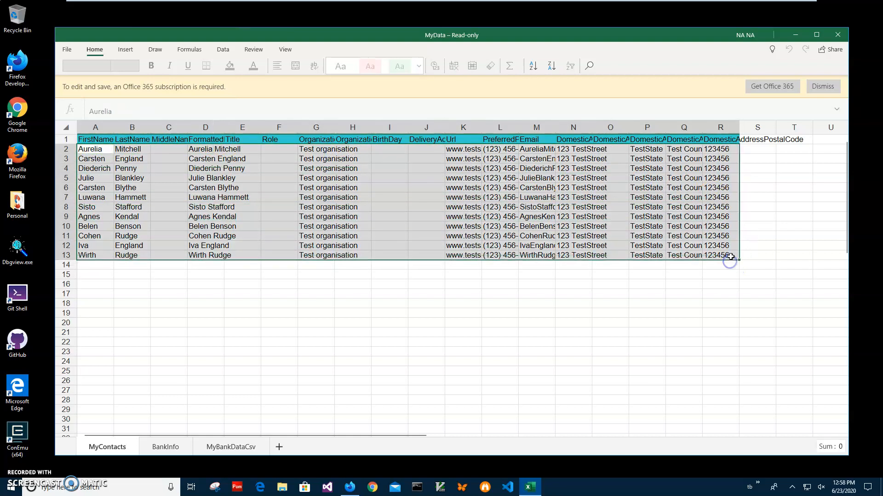
left_click(719, 255)
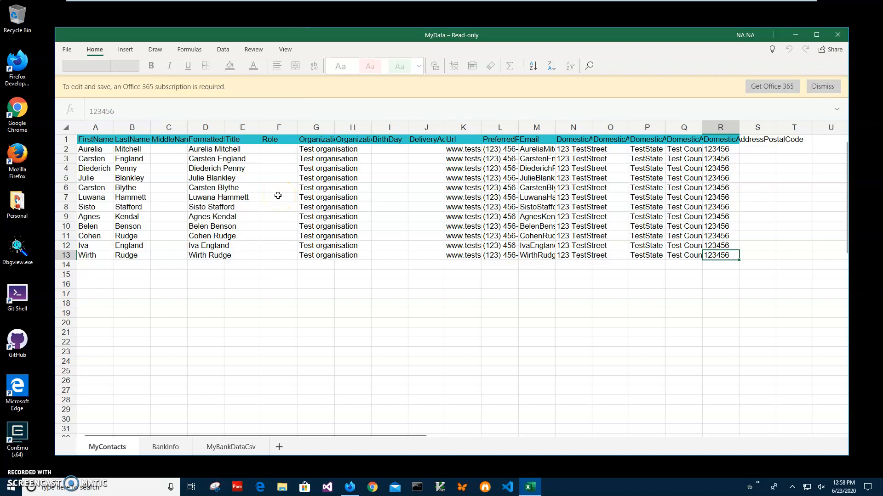
mouse_move(301, 207)
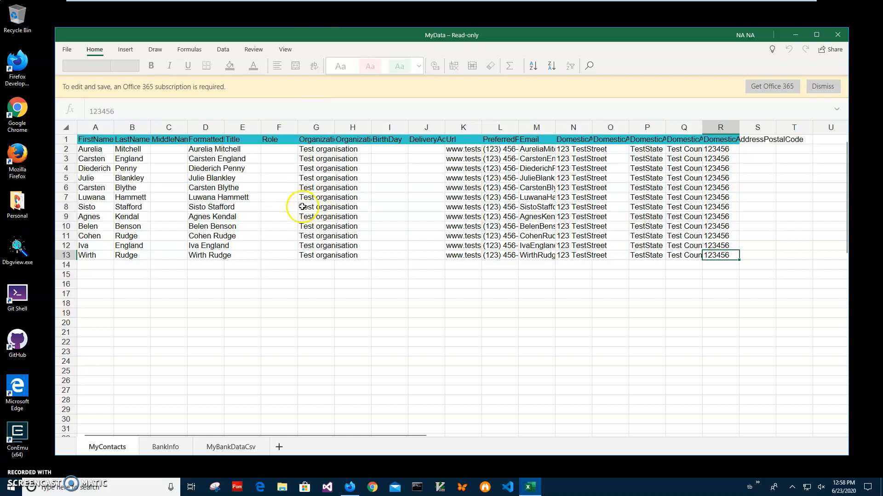
mouse_move(299, 405)
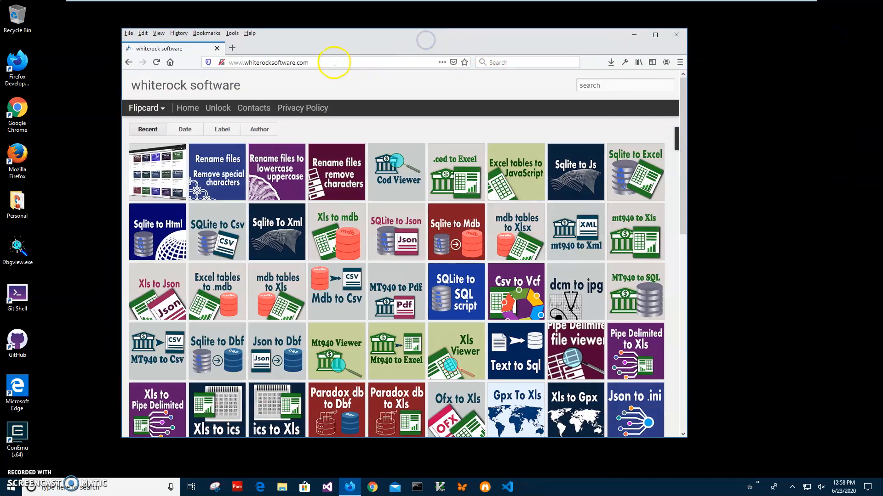
mouse_move(599, 107)
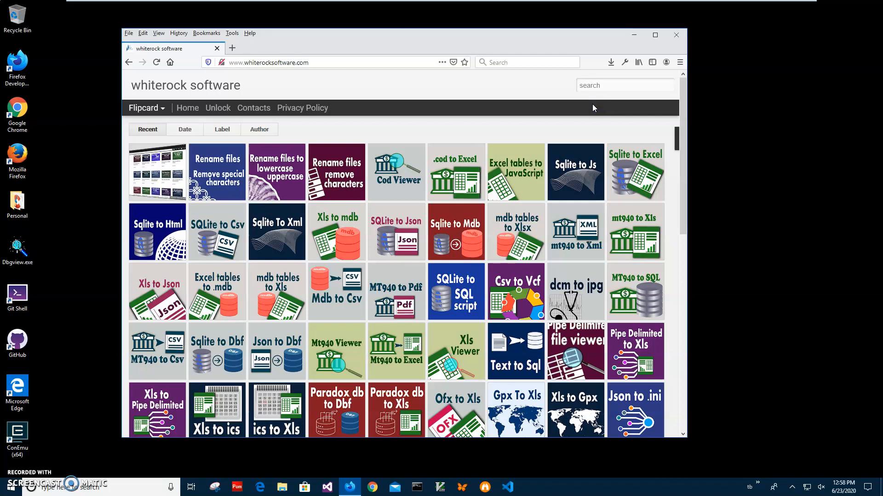
mouse_move(587, 100)
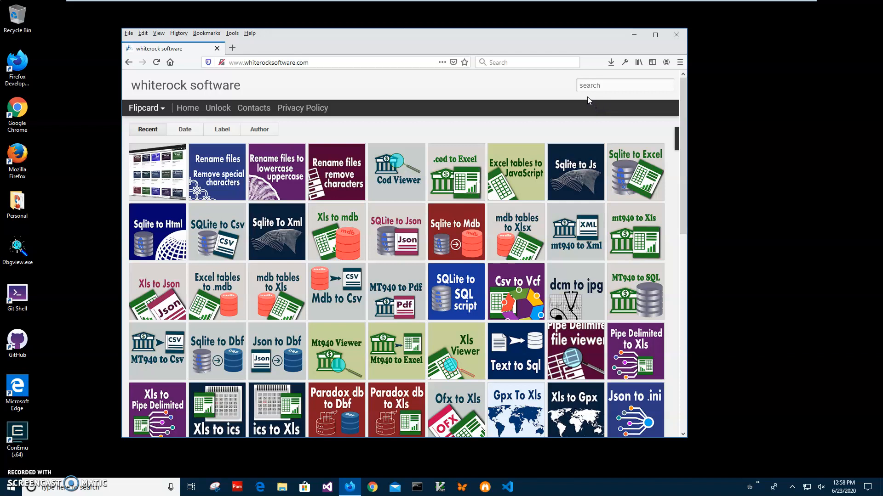
Search the whiterock software site for 'xls' to list its converter articles.
type("x")
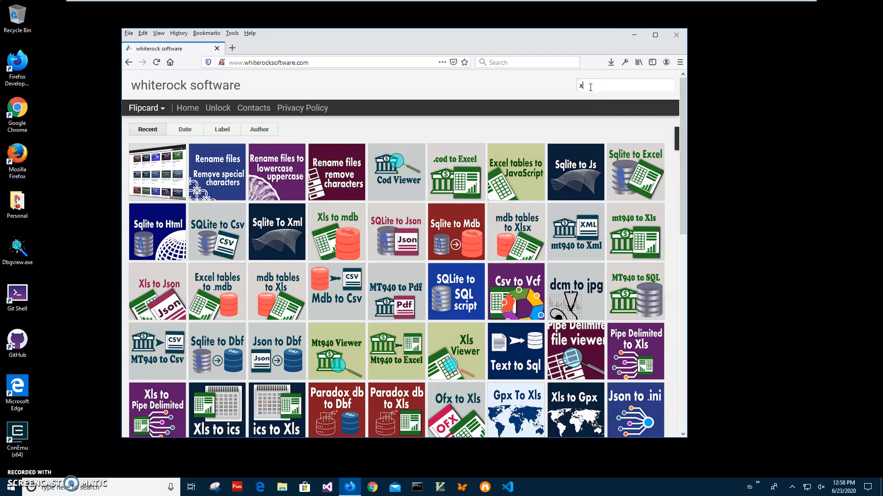
type("ls")
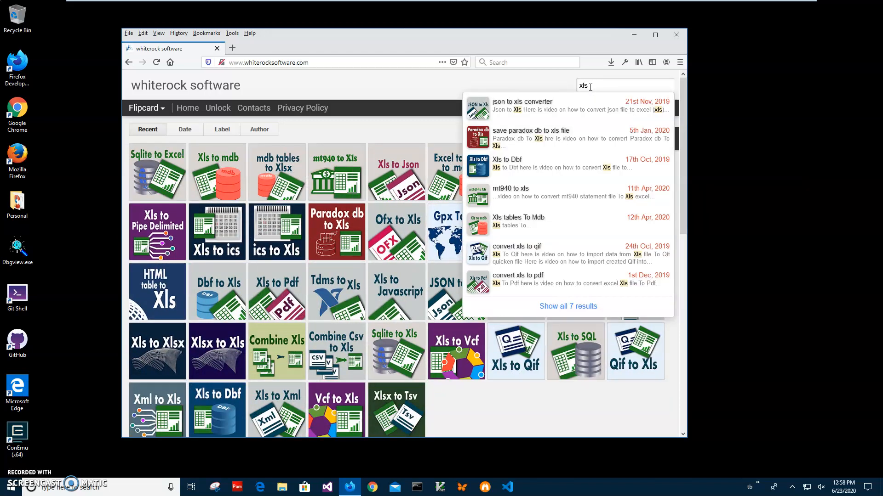
mouse_move(202, 164)
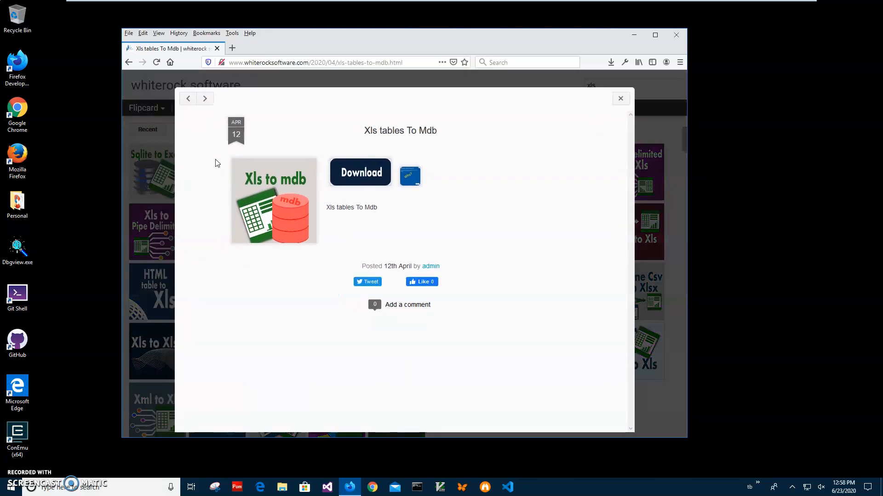
Download XlstablesToMdbSetup.zip, saving the file, and show the recent downloads list.
left_click(232, 48)
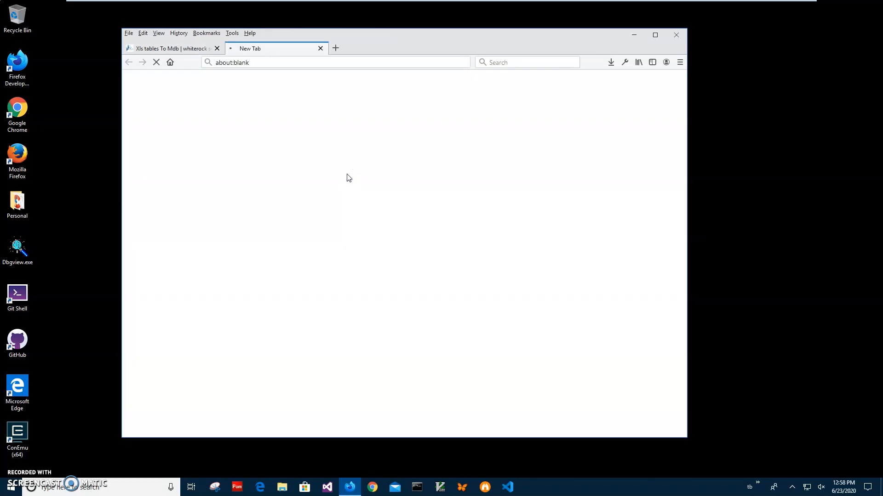
left_click(361, 202)
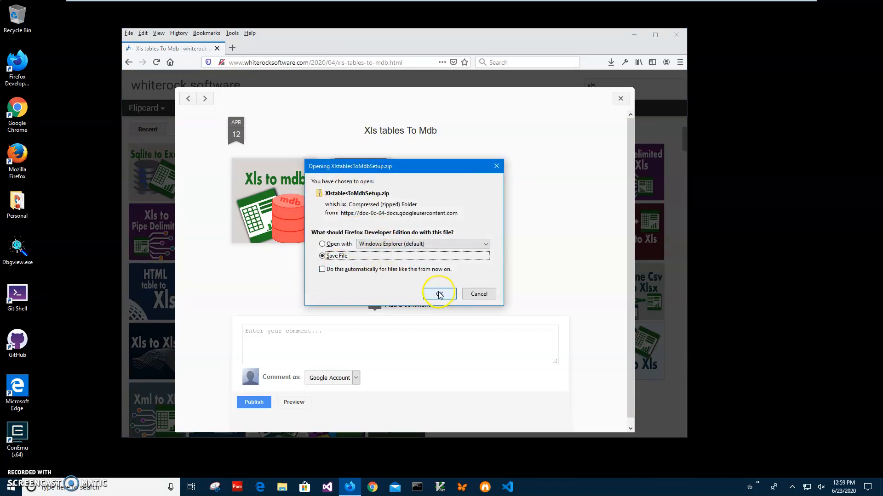
left_click(440, 293)
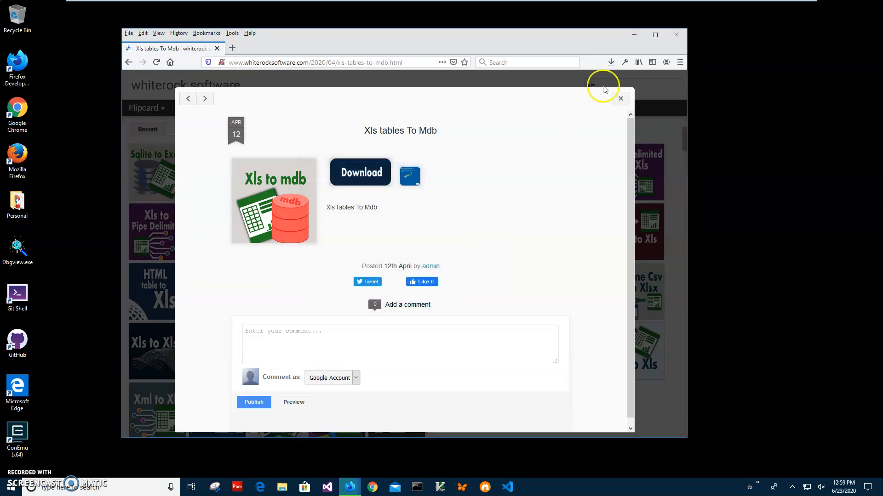
left_click(610, 62)
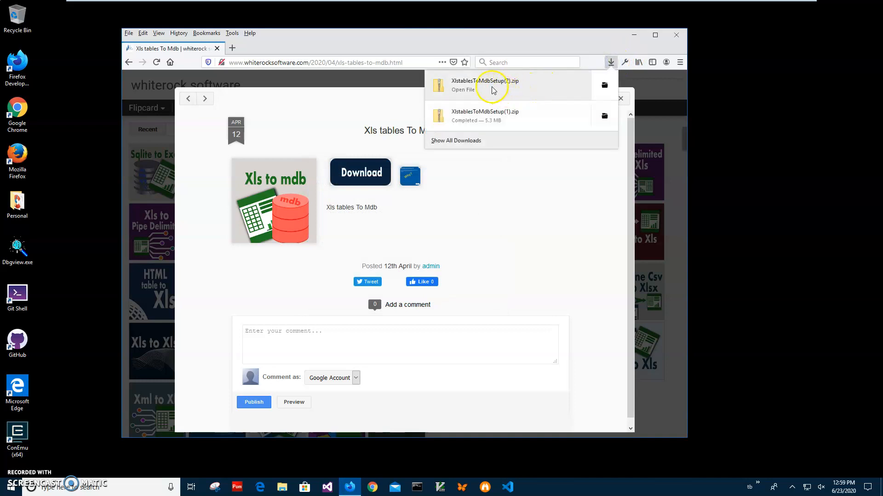
Launch XlstablesToMdbSetup.msi from the downloaded archive.
left_click(462, 89)
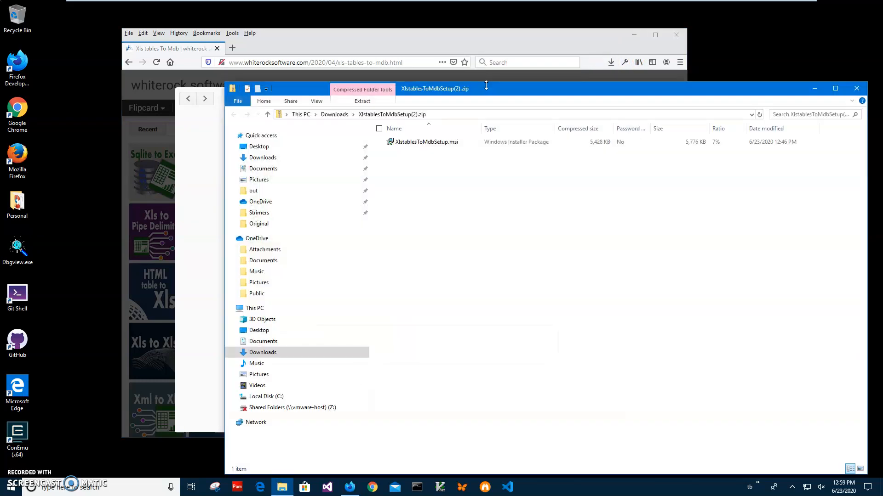
left_click(425, 141)
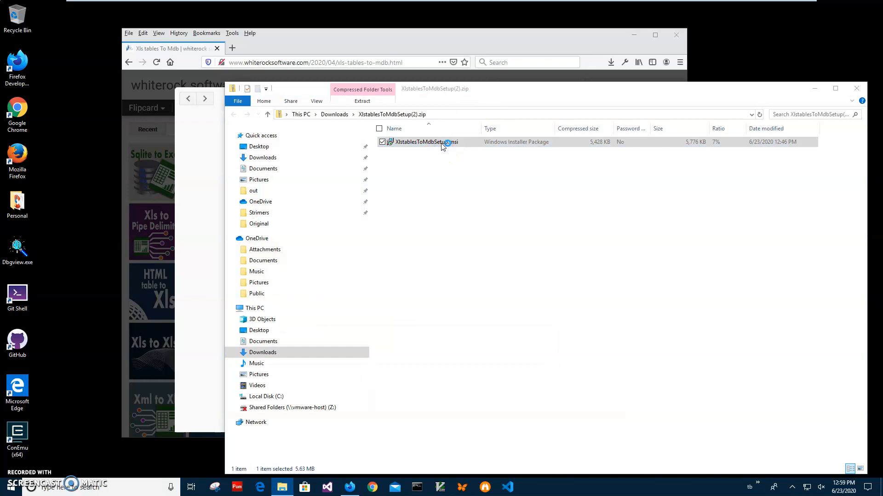
double_click(425, 142)
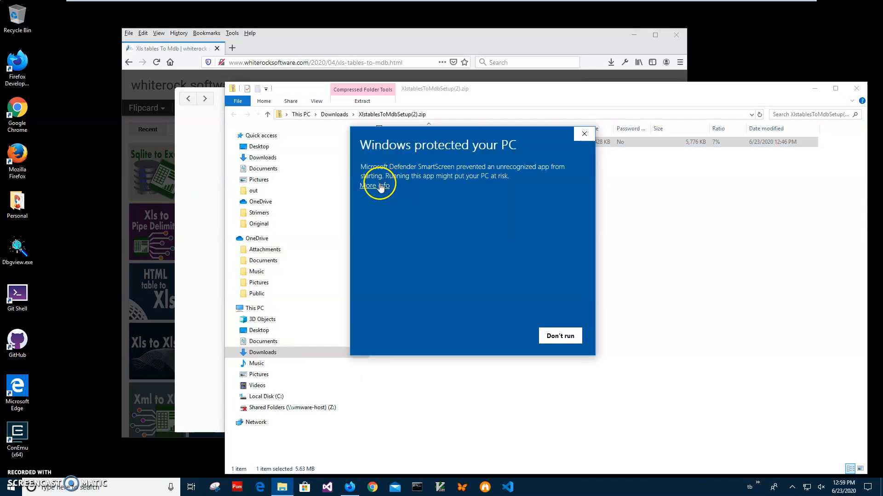
Allow the unrecognized installer past SmartScreen and continue the setup wizard.
left_click(374, 186)
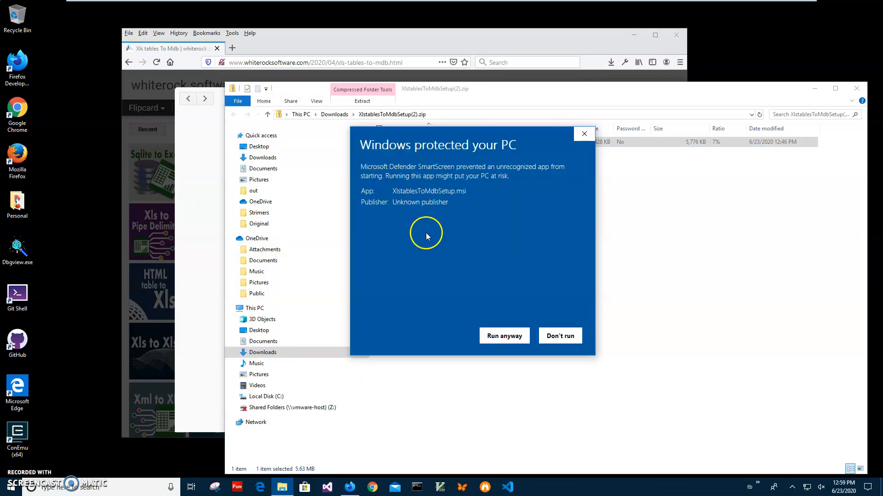
mouse_move(395, 162)
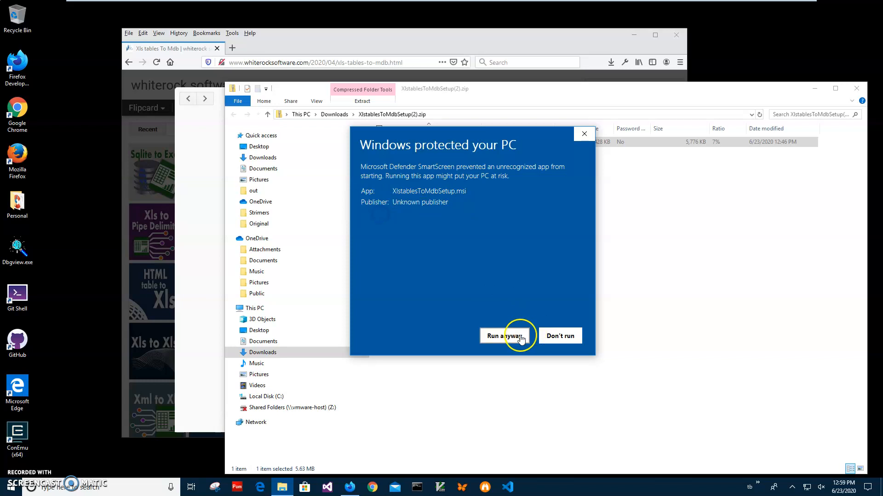
left_click(505, 337)
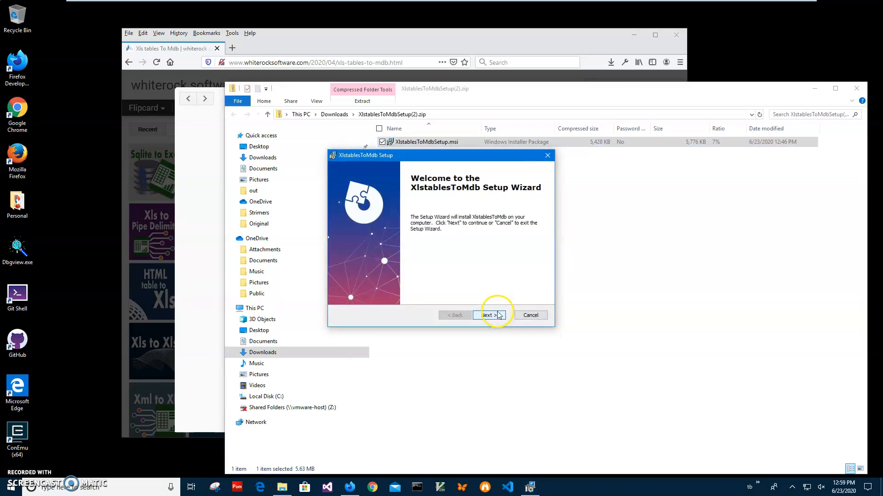
left_click(489, 315)
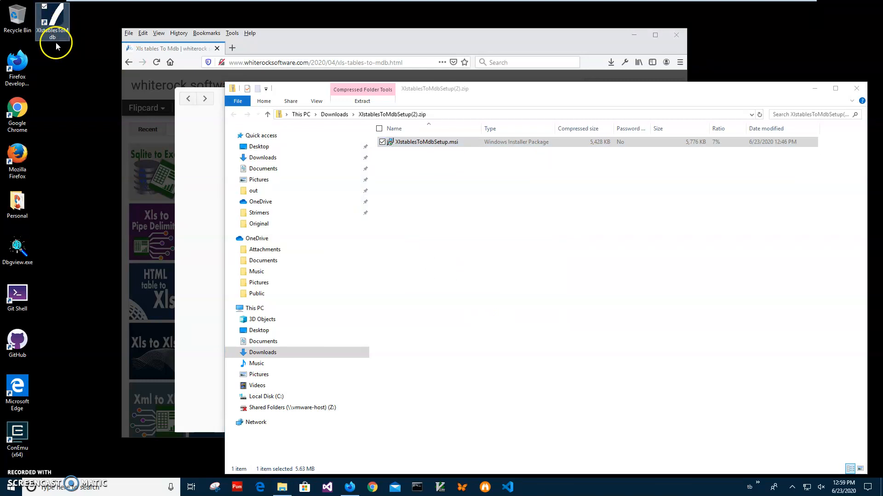
mouse_move(847, 102)
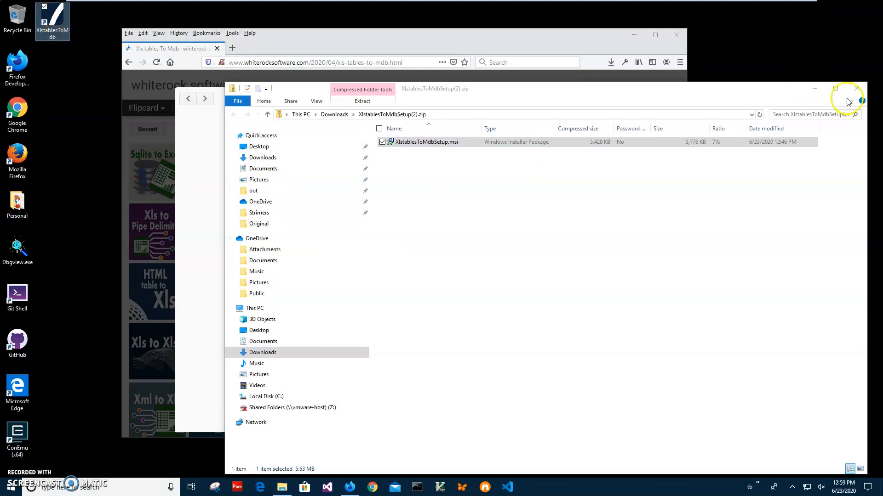
Close File Explorer and the browser, then start XlstablesToMdb from its desktop shortcut.
left_click(856, 89)
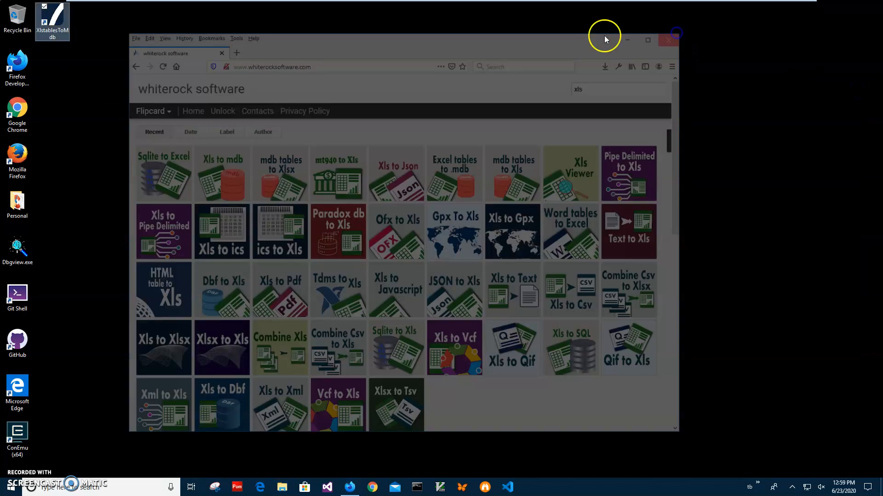
left_click(668, 40)
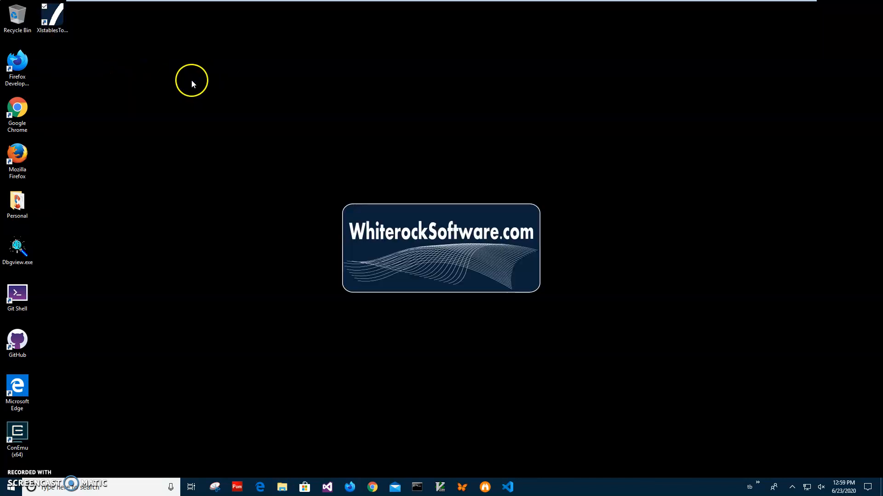
double_click(52, 18)
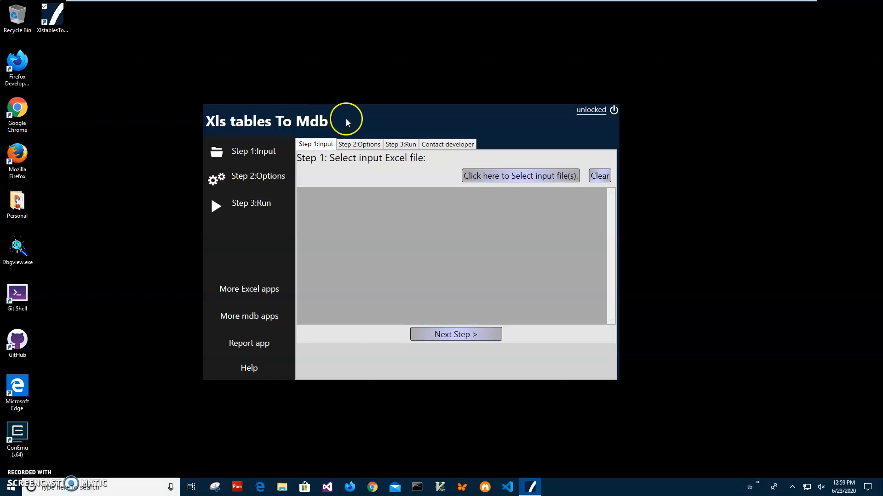
mouse_move(383, 141)
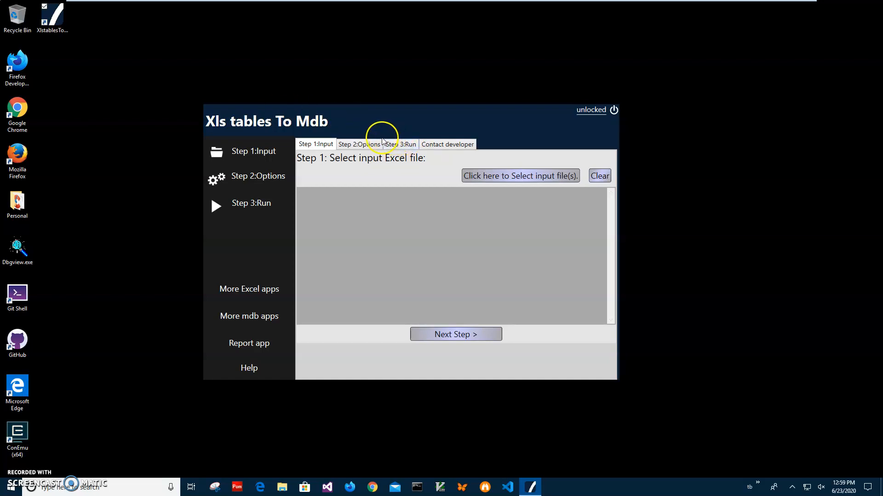
mouse_move(377, 140)
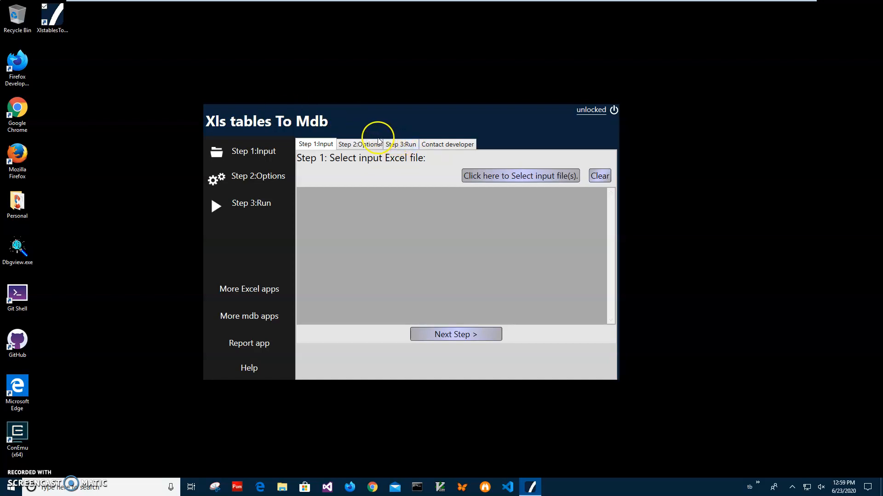
mouse_move(398, 139)
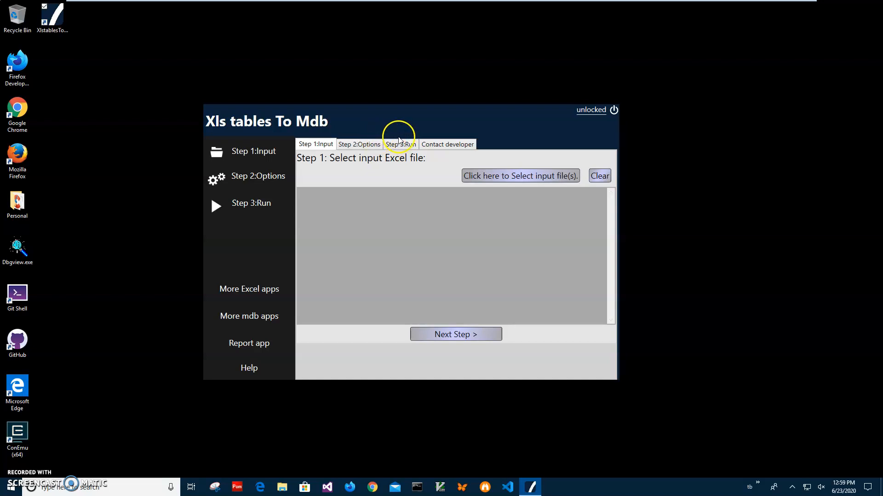
mouse_move(398, 143)
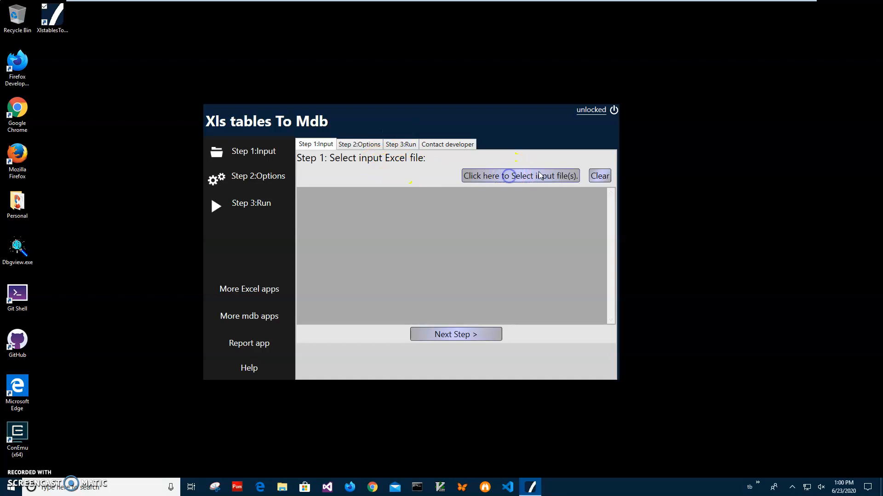
Select MyData.xls from Documents as the input workbook.
left_click(519, 176)
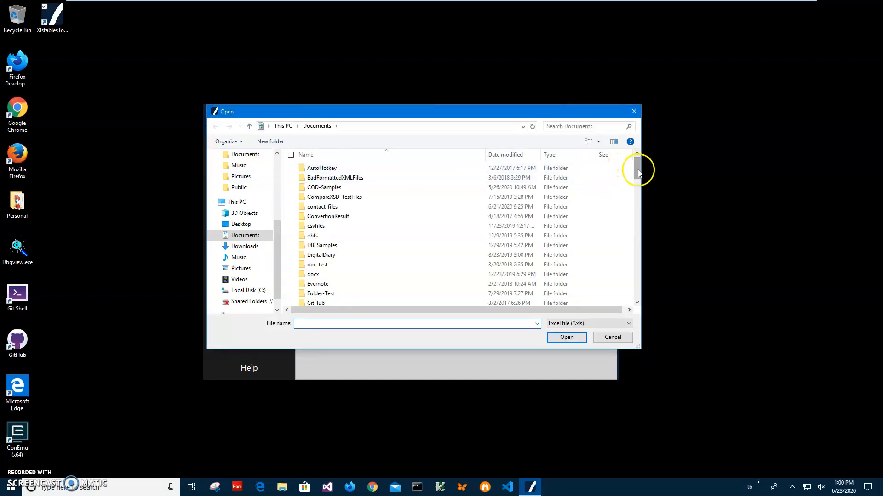
type("MyData")
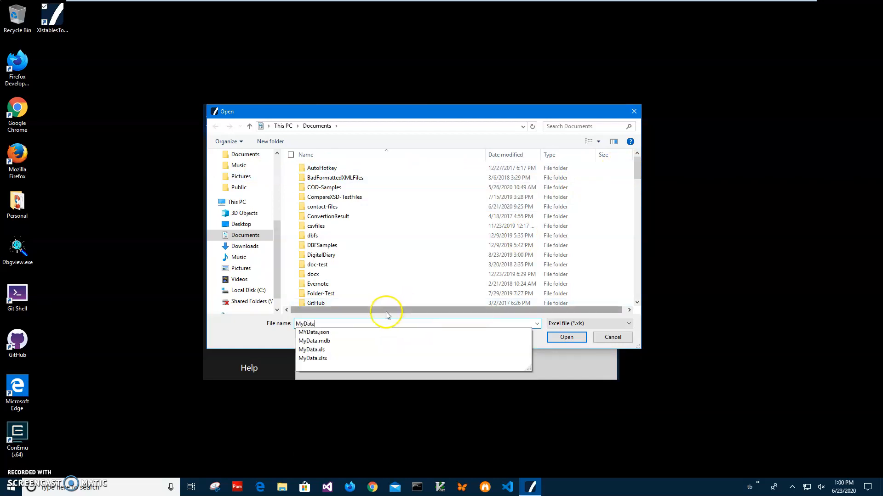
left_click(312, 350)
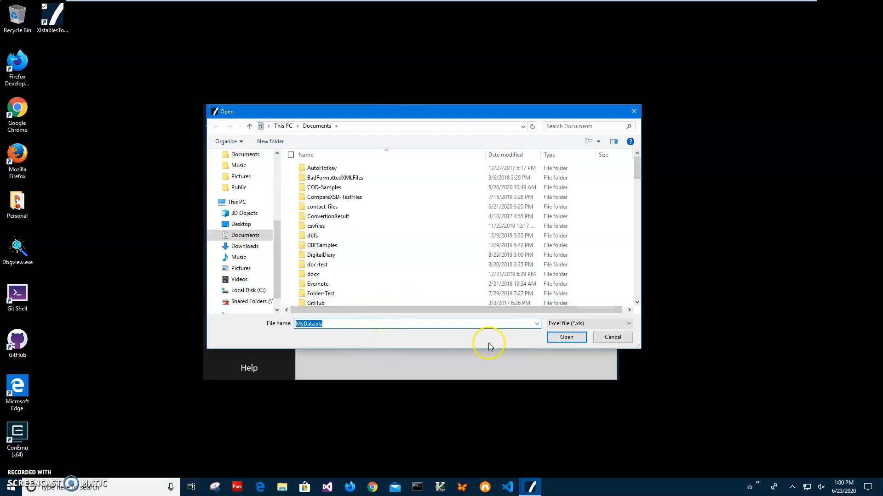
left_click(566, 337)
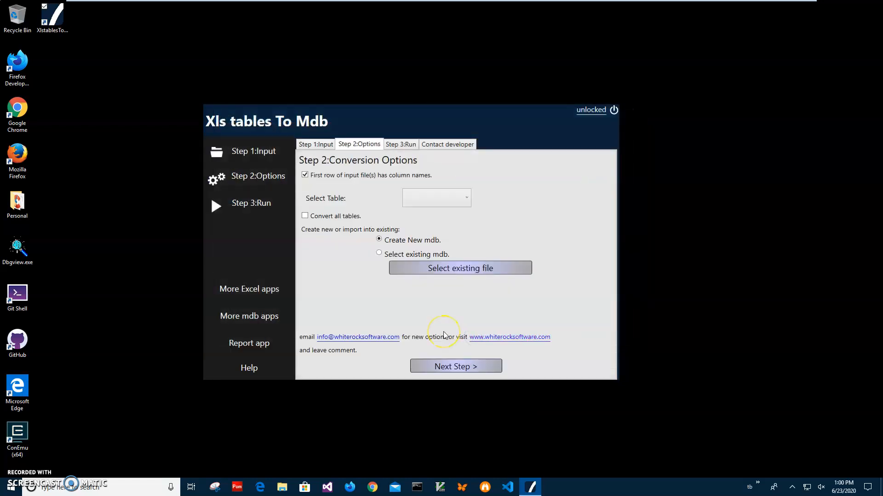
mouse_move(395, 204)
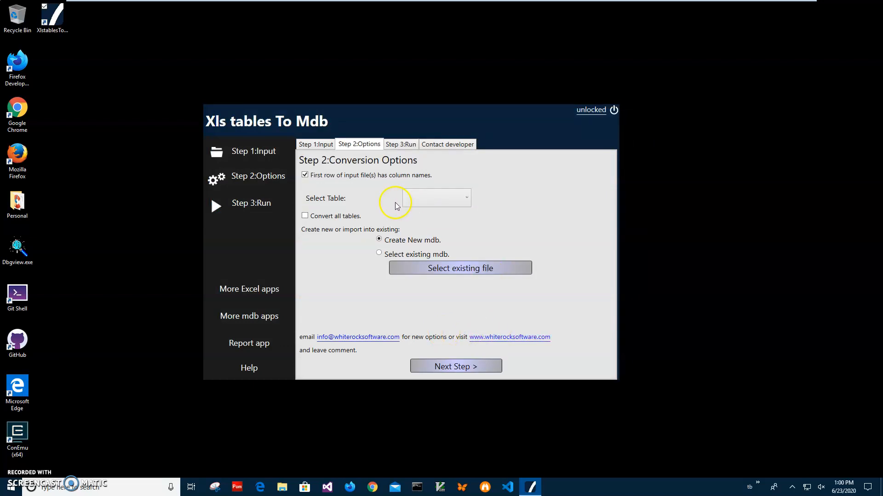
mouse_move(374, 179)
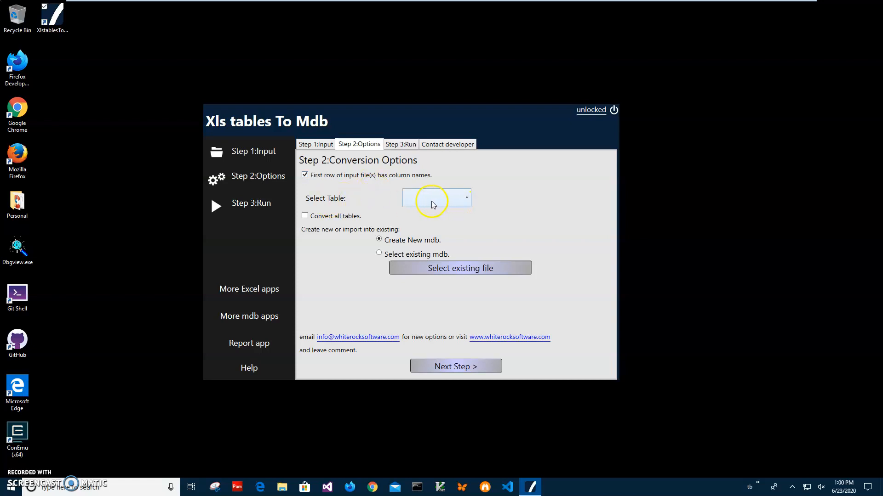
Check the available sheet tables, then choose to convert all tables at once.
left_click(466, 198)
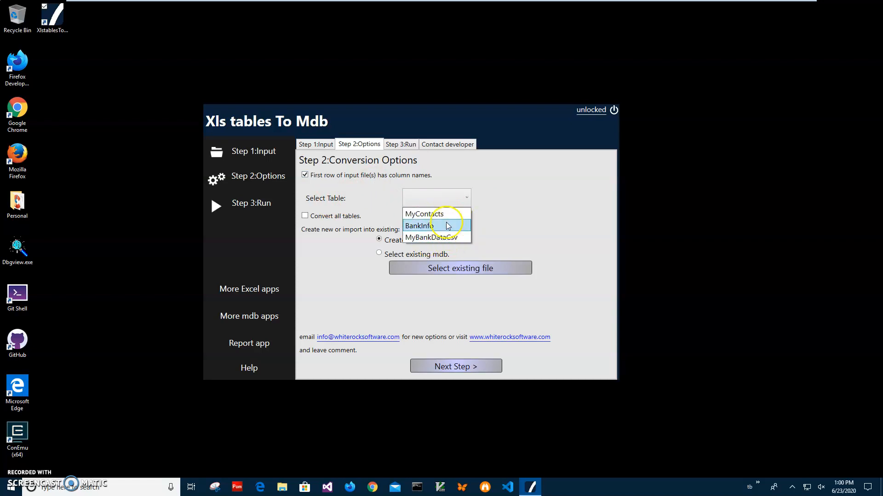
mouse_move(493, 212)
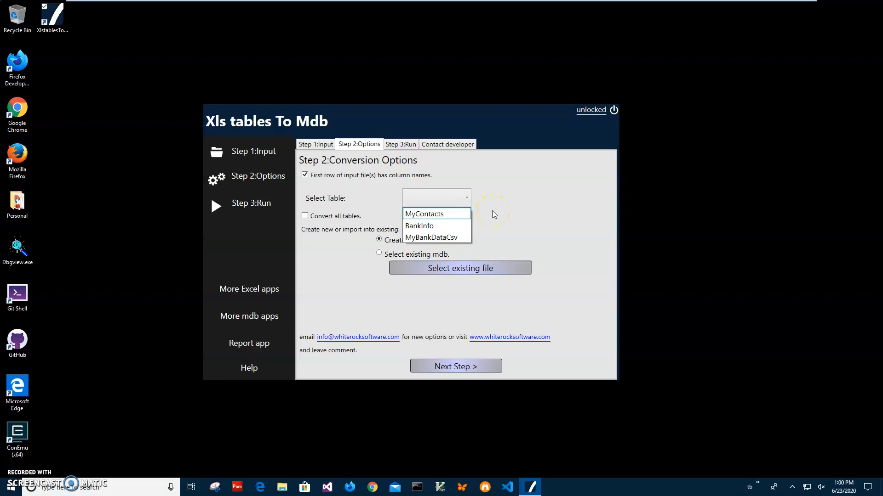
left_click(487, 214)
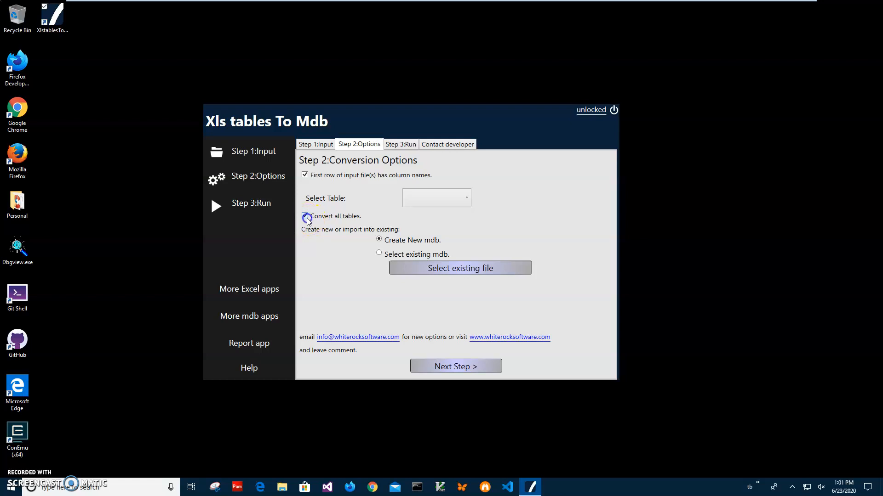
left_click(304, 215)
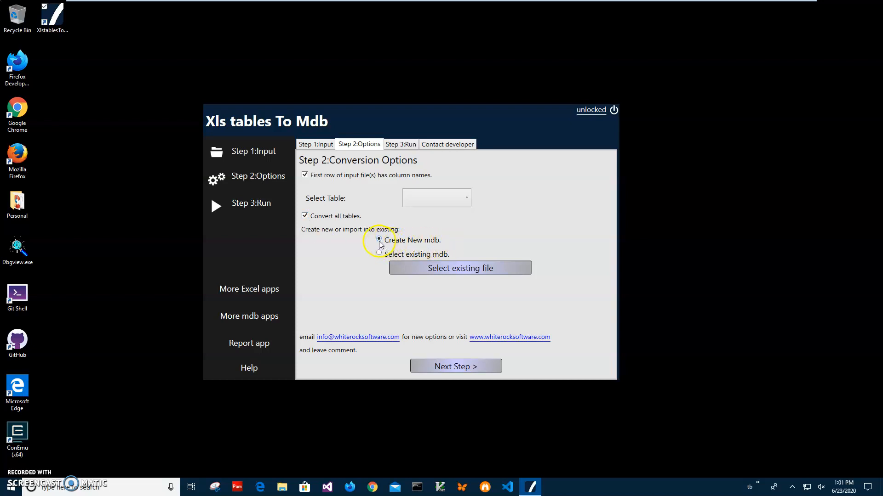
Keep Create New mdb with column names from the first row and proceed to the run step.
left_click(379, 254)
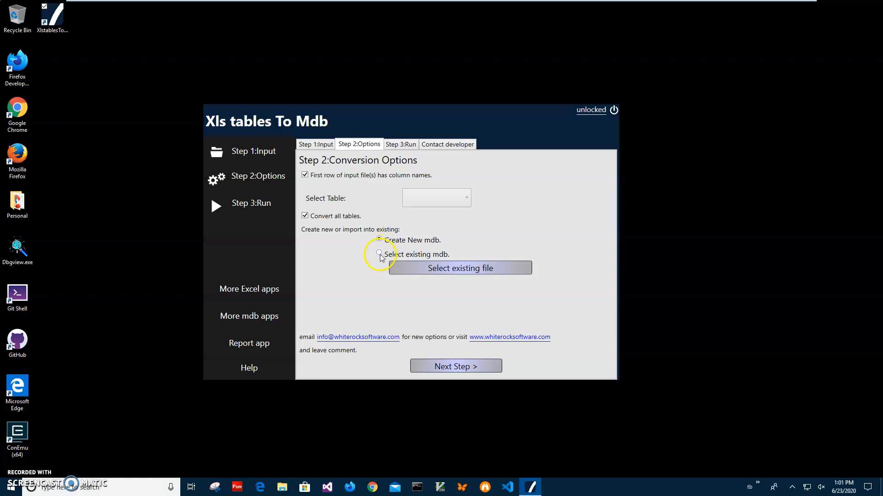
left_click(379, 240)
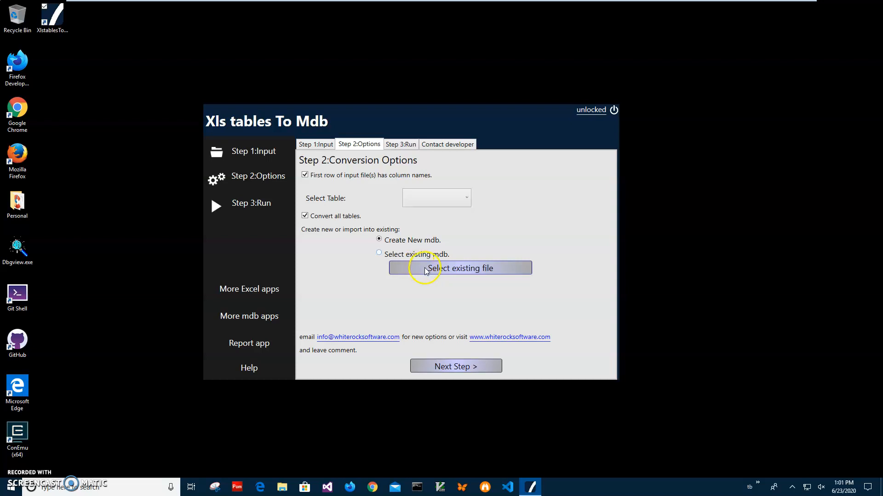
mouse_move(533, 376)
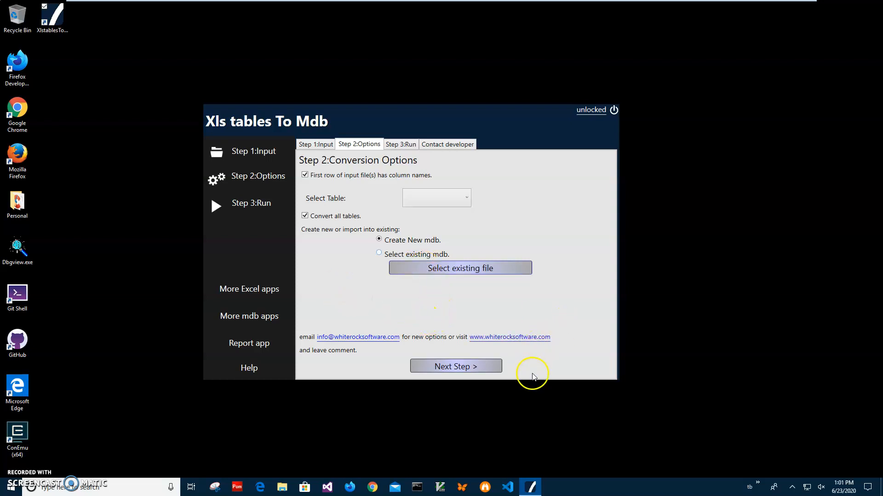
left_click(455, 367)
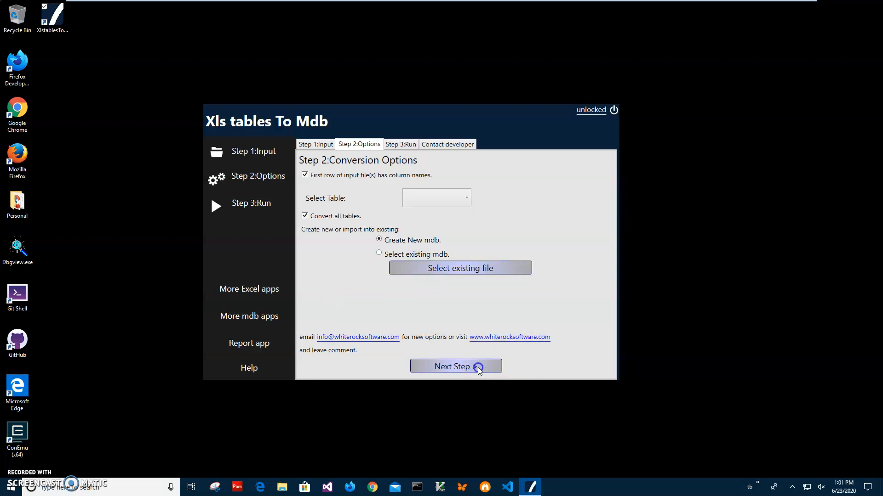
Run the conversion and save the output as MyData.mdb in Documents.
left_click(455, 367)
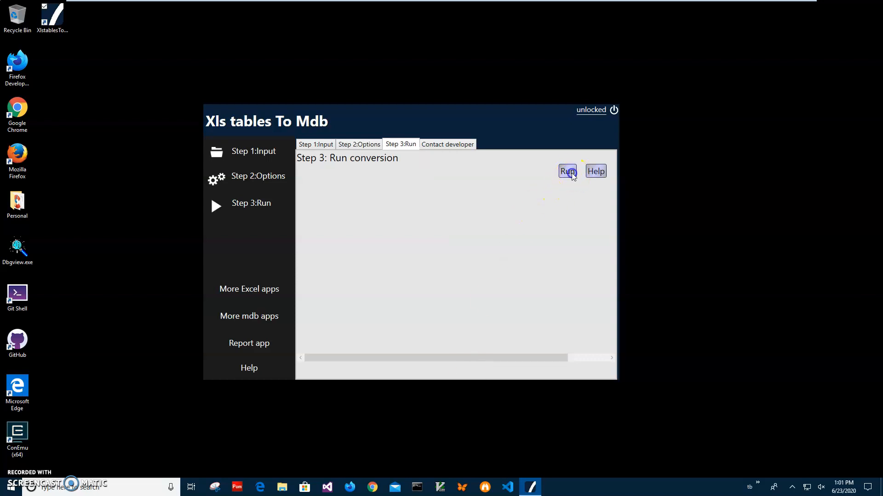
left_click(567, 171)
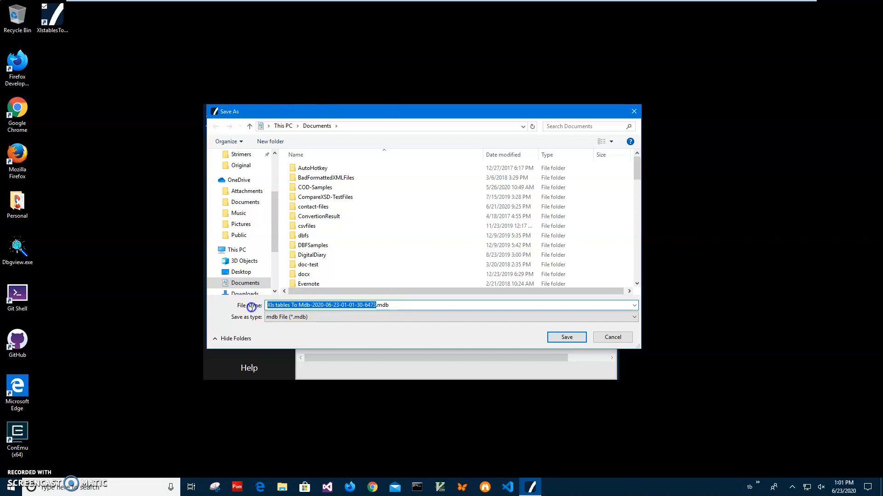
mouse_move(357, 126)
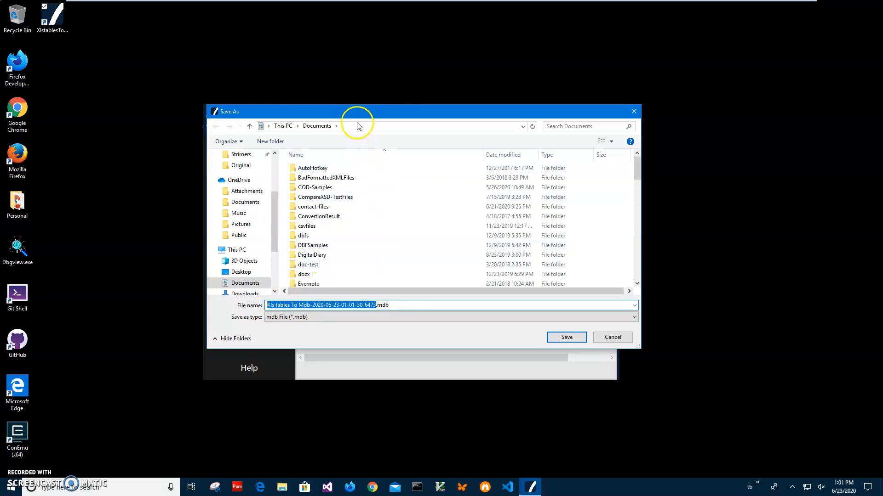
mouse_move(395, 319)
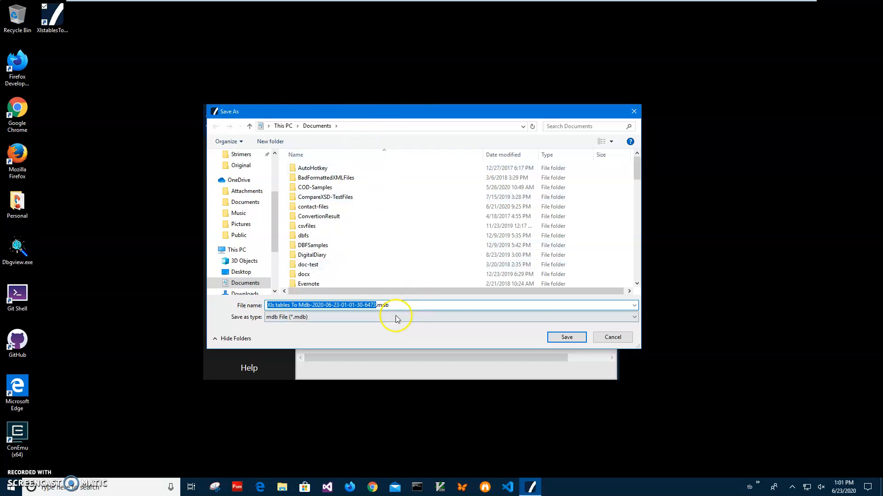
mouse_move(433, 307)
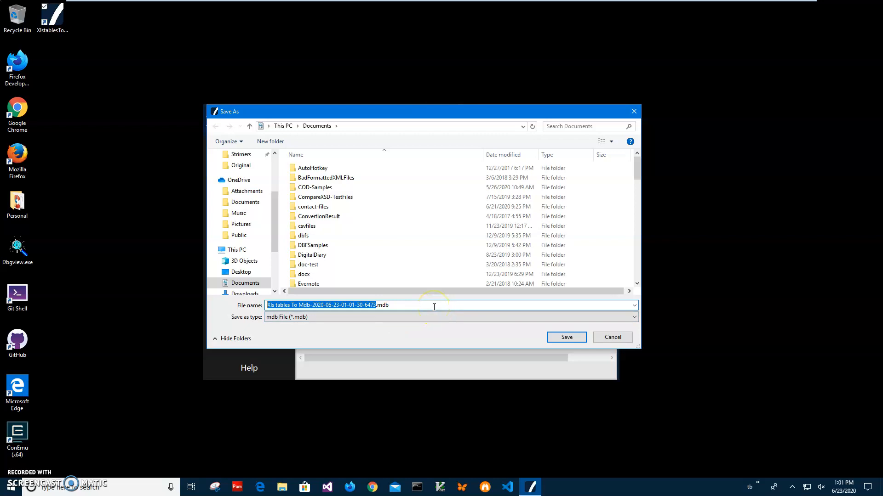
key("Delete")
type("MyData")
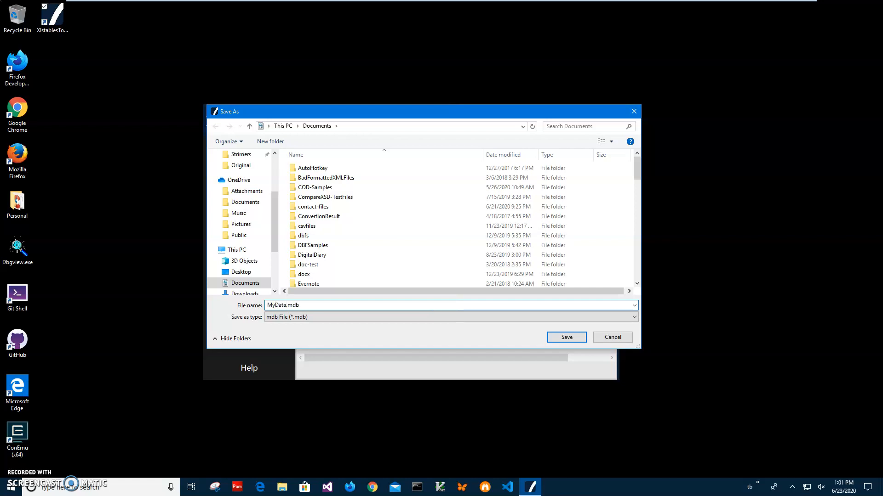
left_click(566, 337)
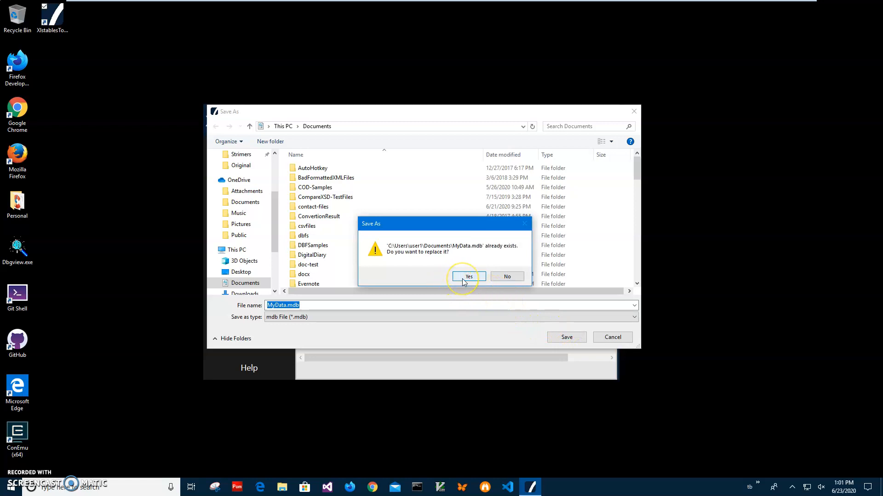
Confirm overwriting the existing MyData.mdb on both prompts and bring up the file browser.
left_click(468, 277)
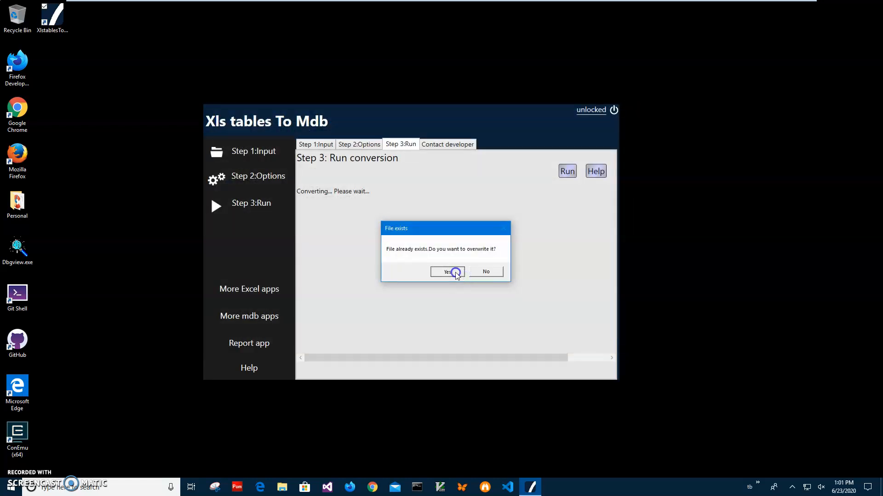
left_click(447, 272)
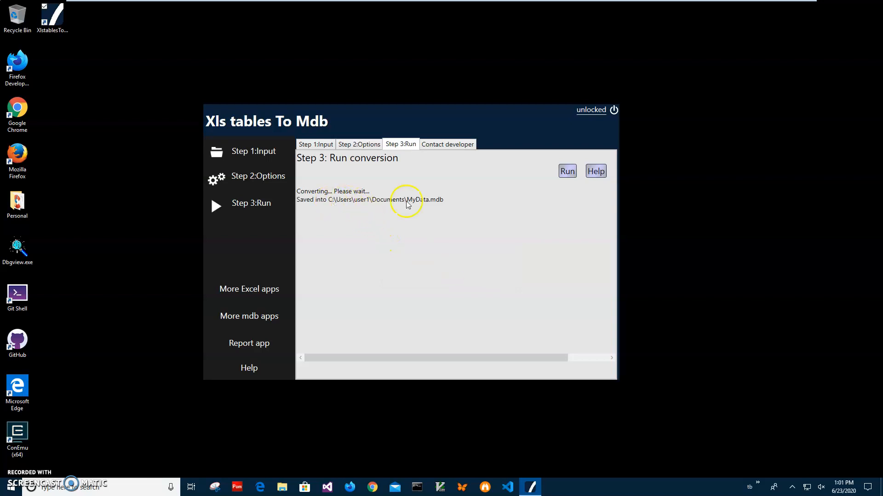
mouse_move(382, 403)
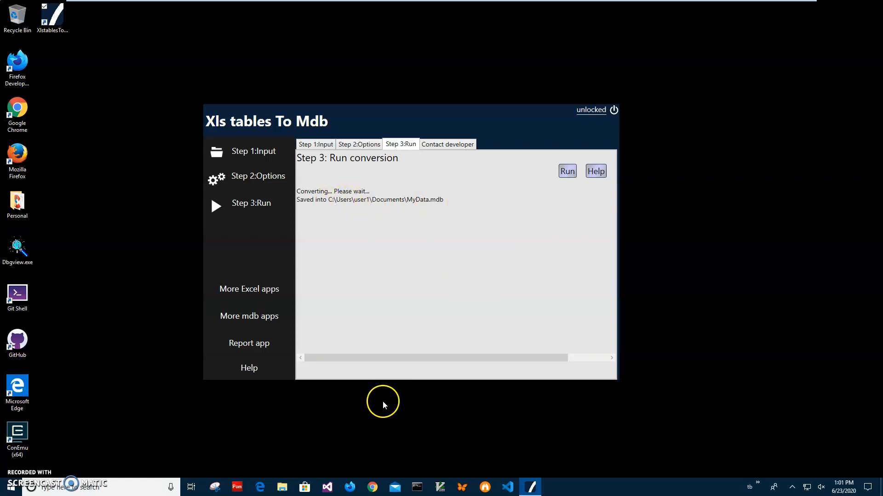
left_click(281, 487)
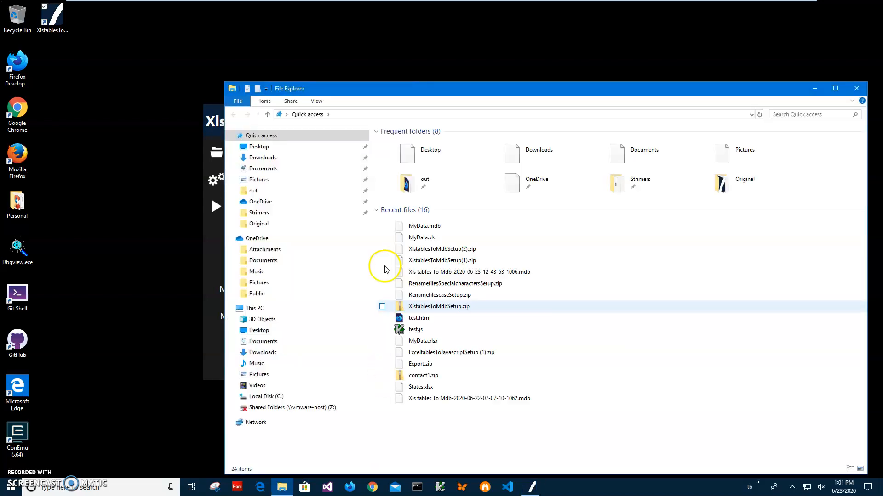
Open the recent MyData.mdb in Mdb Viewer.
left_click(425, 226)
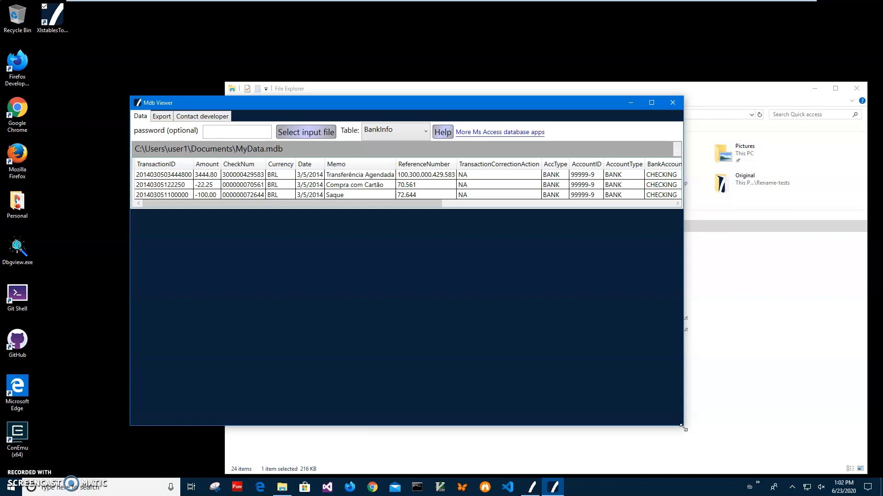
mouse_move(644, 427)
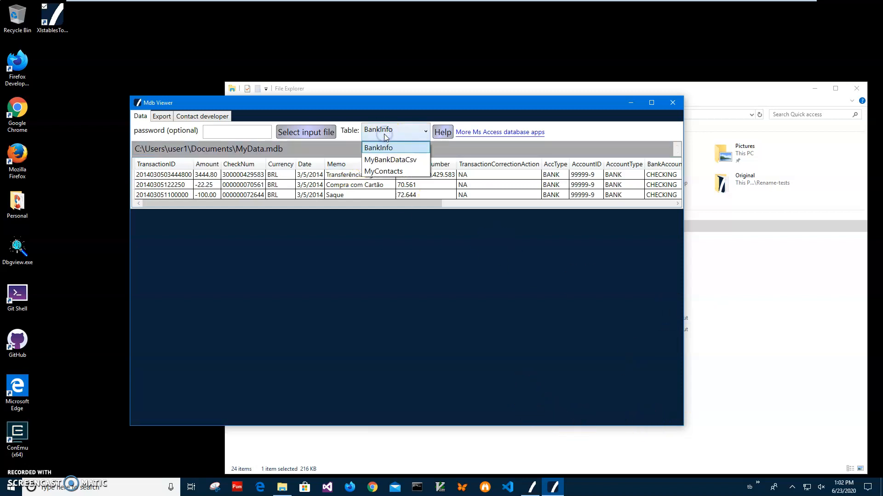
Switch between the BankInfo and MyBankDataCsv tables, finishing on MyContacts.
left_click(378, 147)
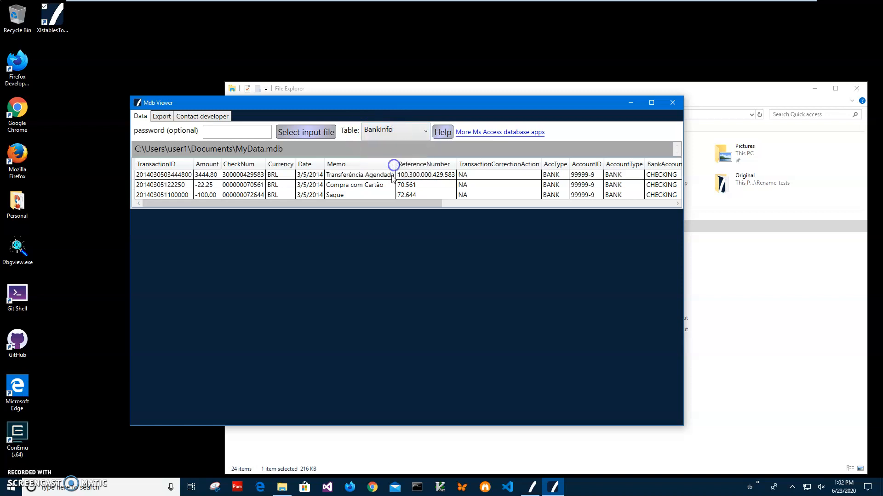
left_click(394, 131)
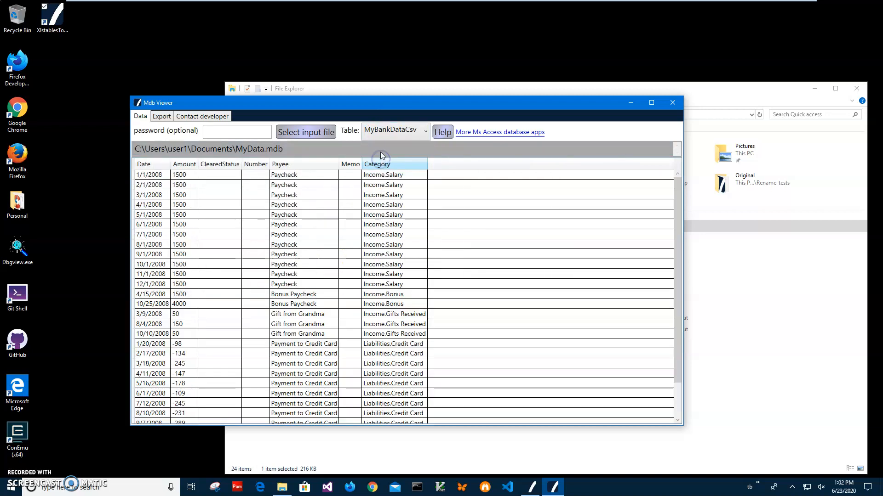
left_click(394, 129)
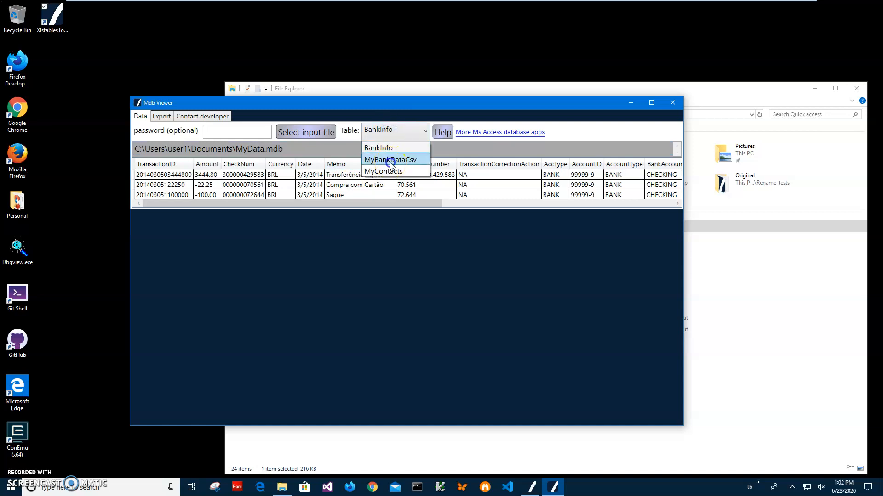
left_click(389, 160)
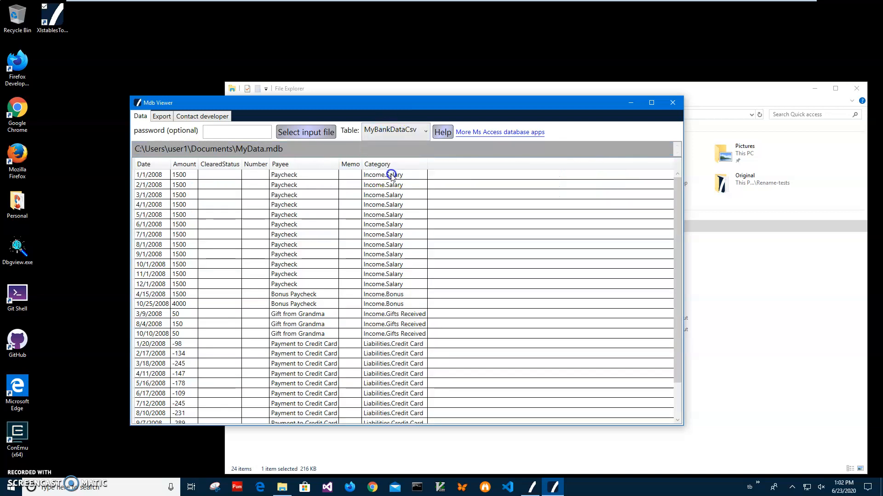
left_click(395, 131)
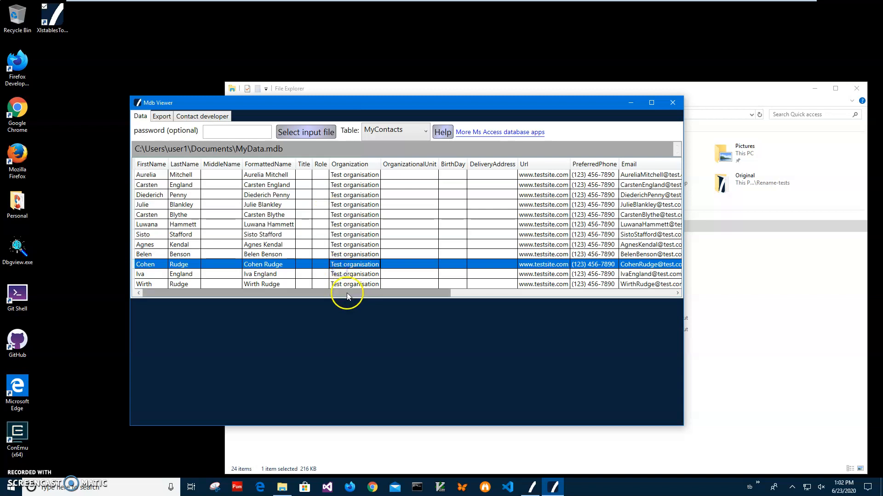
mouse_move(313, 194)
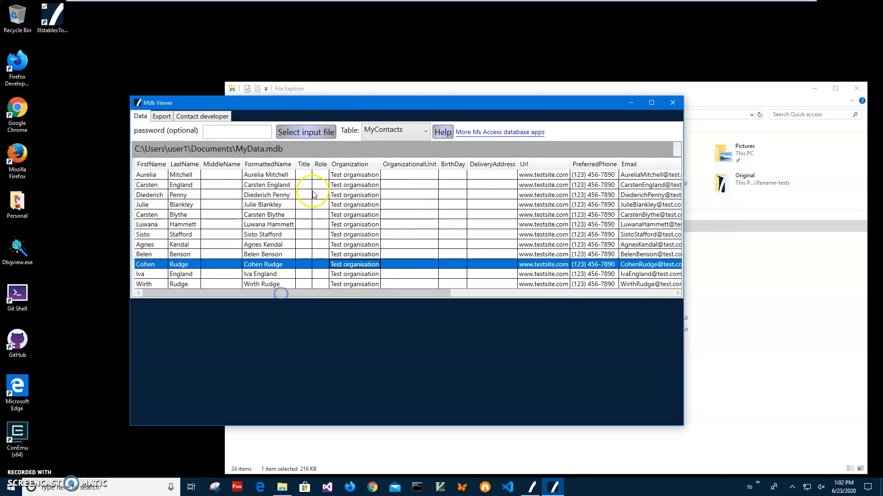
Sort the MyContacts grid alphabetically by the FirstName column.
left_click(268, 185)
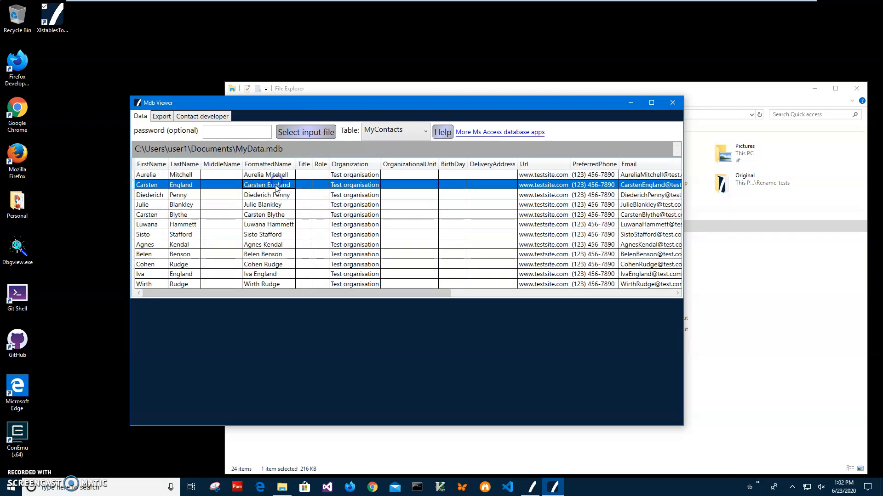
left_click(262, 254)
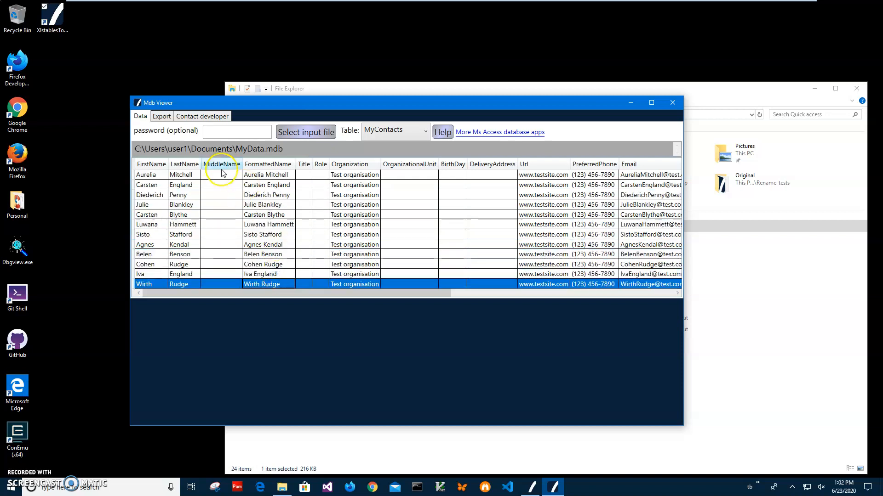
left_click(184, 163)
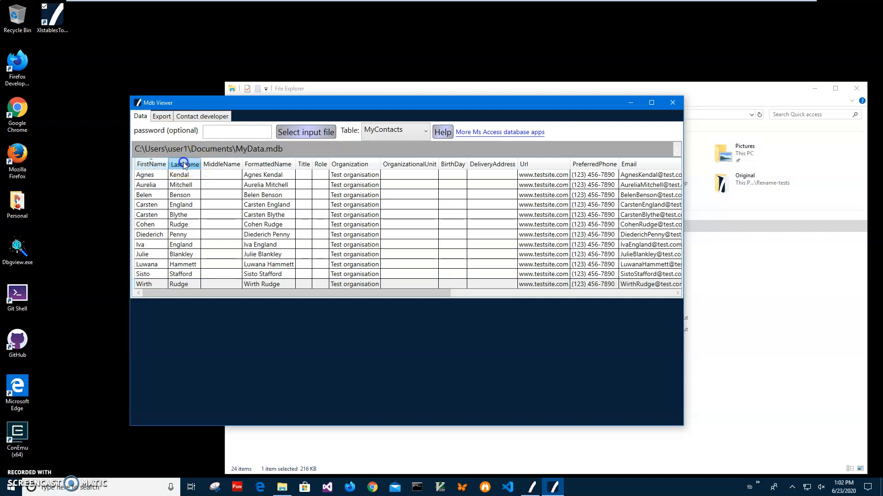
mouse_move(442, 243)
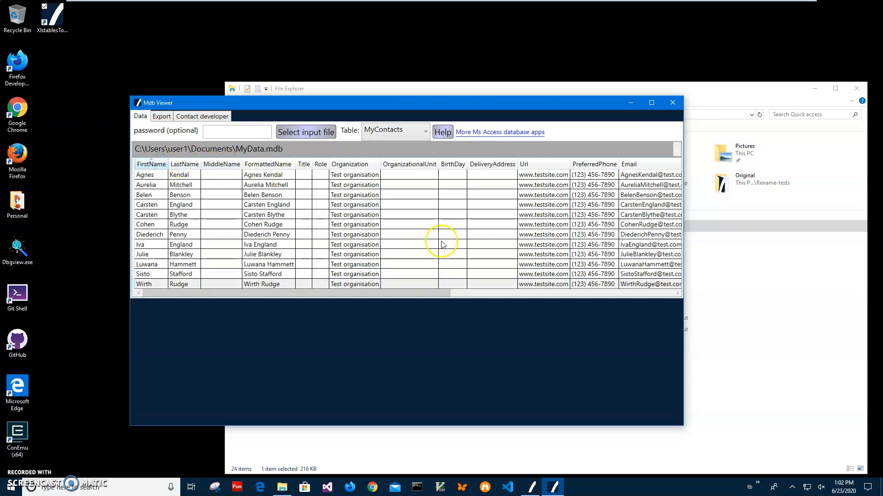